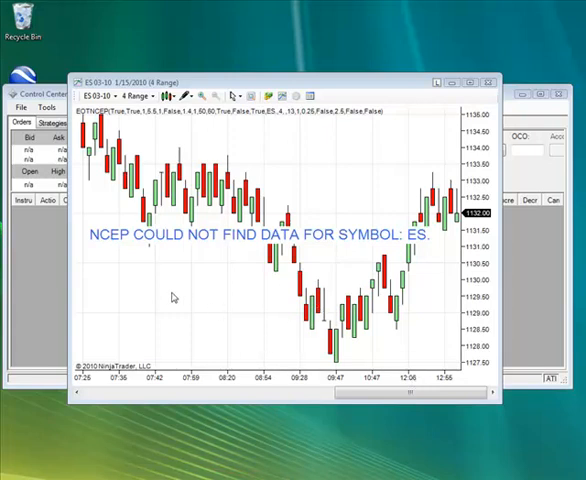
pyautogui.moveTo(107, 256)
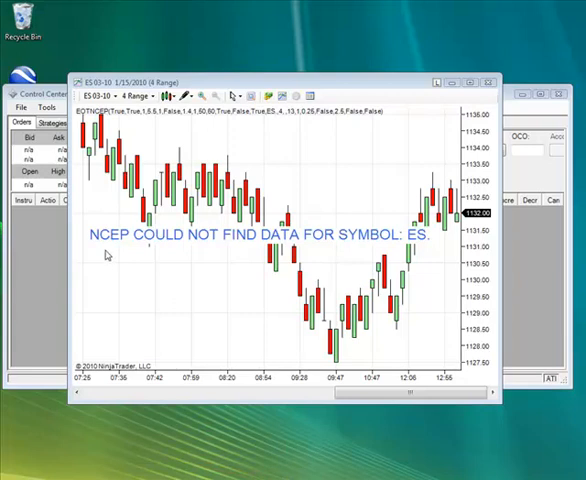
pyautogui.moveTo(329, 250)
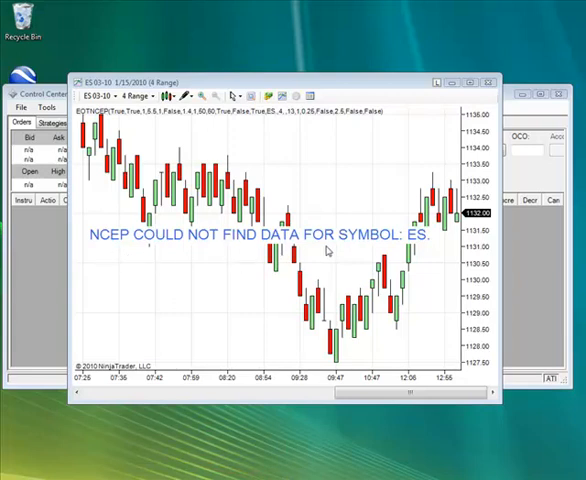
pyautogui.moveTo(105, 258)
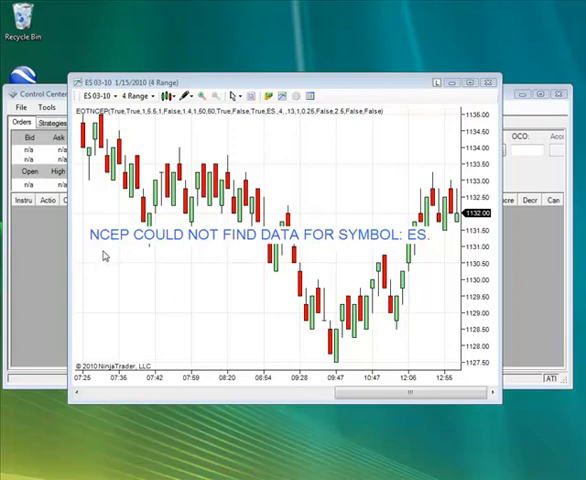
pyautogui.moveTo(195, 277)
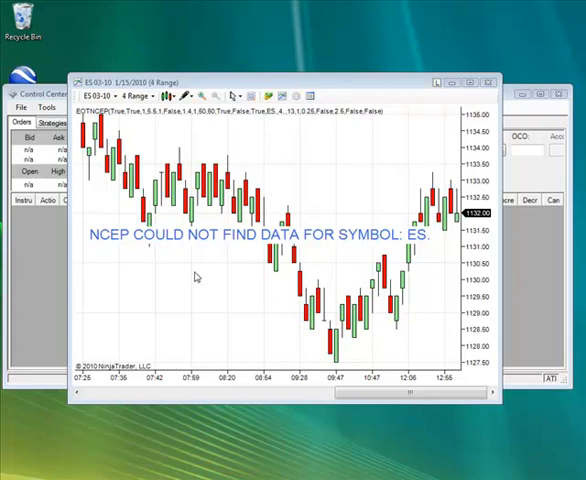
pyautogui.moveTo(184, 293)
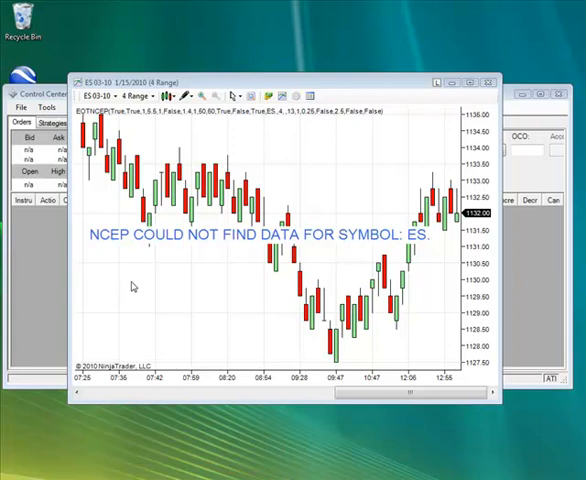
pyautogui.moveTo(123, 247)
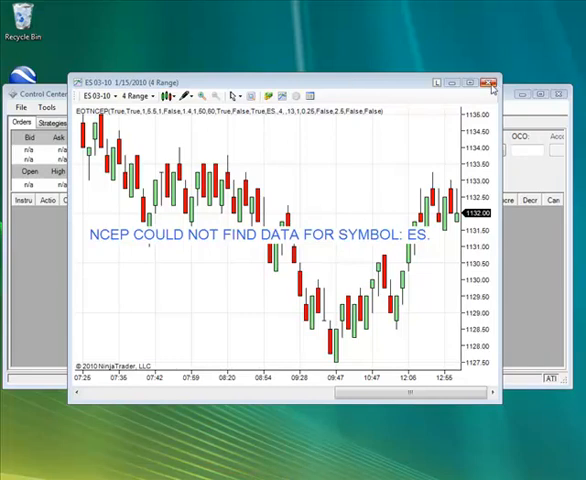
# Step: Close NinjaTrader and its chart, leaving only the desktop with the NinjaTrader 6.5 shortcut
pyautogui.click(492, 74)
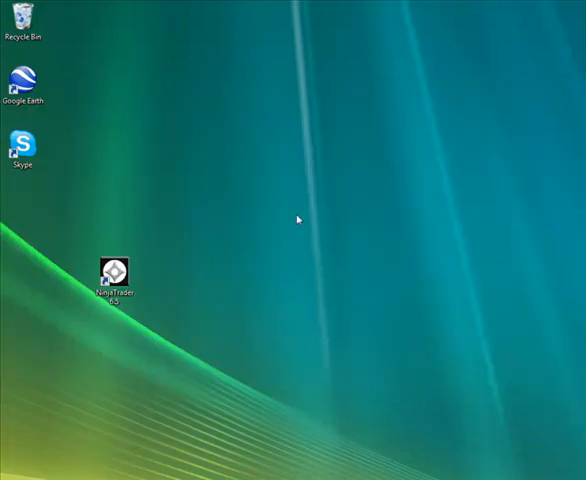
pyautogui.moveTo(146, 210)
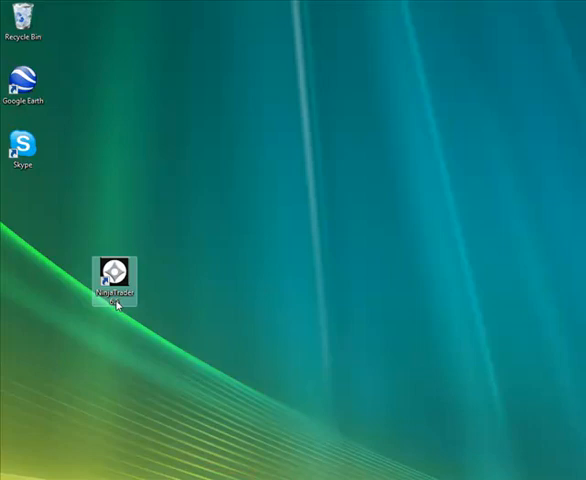
pyautogui.rightClick(115, 278)
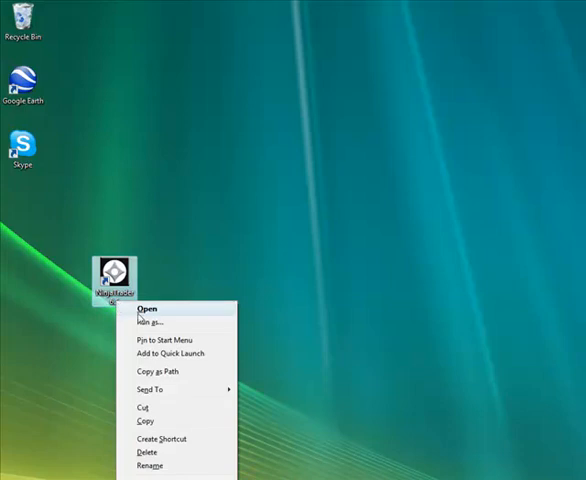
pyautogui.moveTo(155, 323)
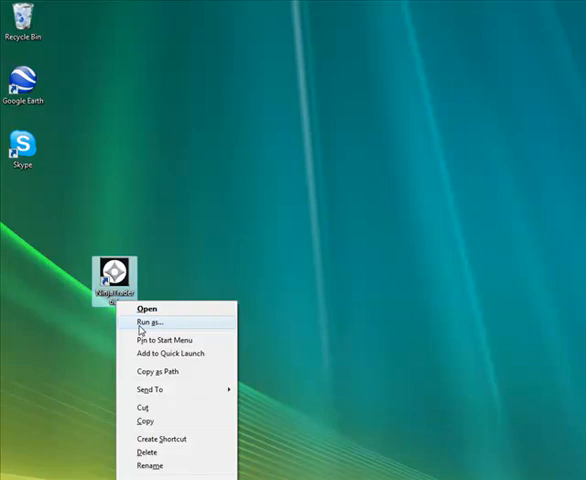
pyautogui.moveTo(155, 328)
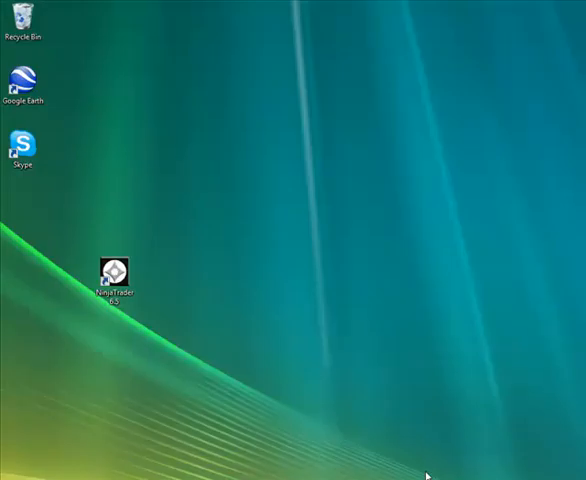
pyautogui.doubleClick(116, 273)
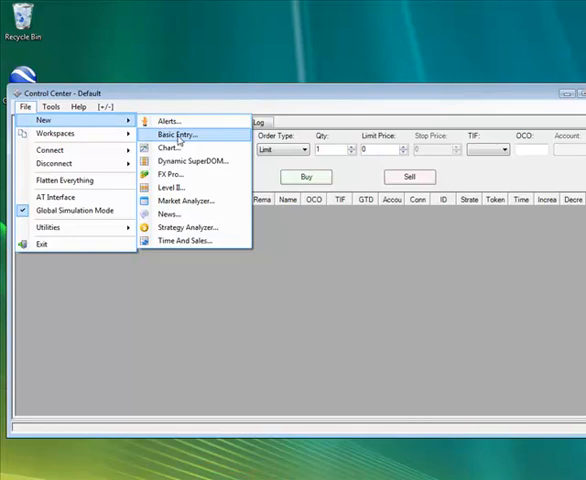
# Step: Create a new ES 03-10 chart using 4 Range bars with 3 days back and load it
pyautogui.click(166, 146)
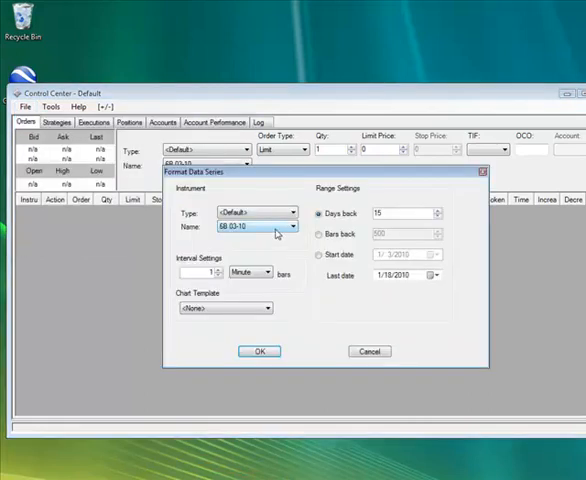
pyautogui.click(290, 226)
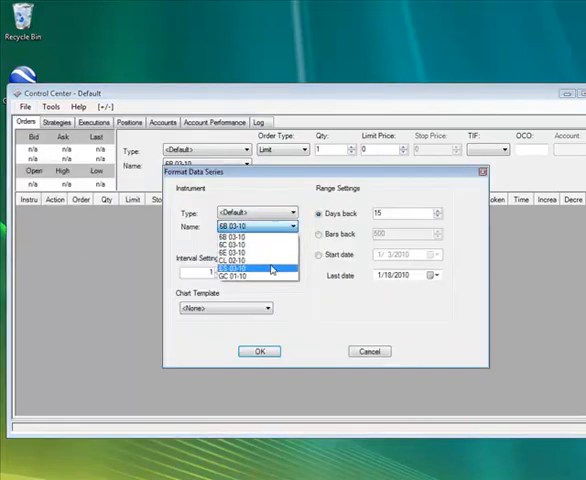
pyautogui.click(255, 267)
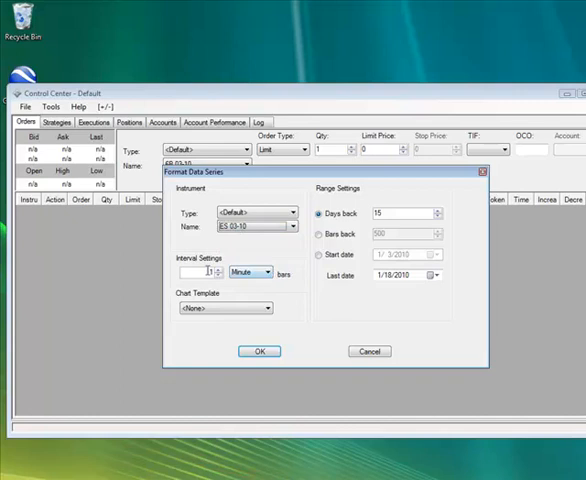
pyautogui.click(268, 272)
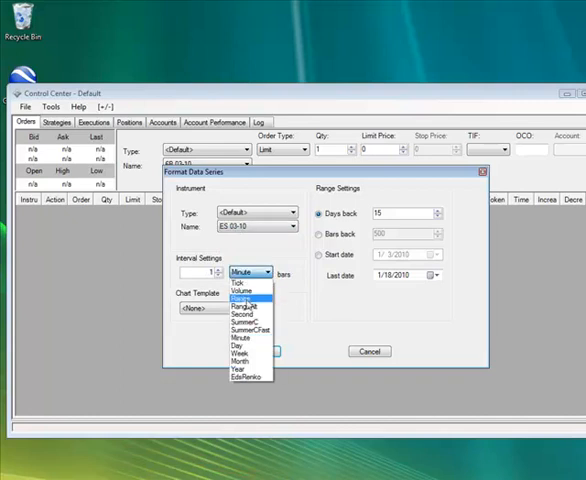
pyautogui.click(245, 296)
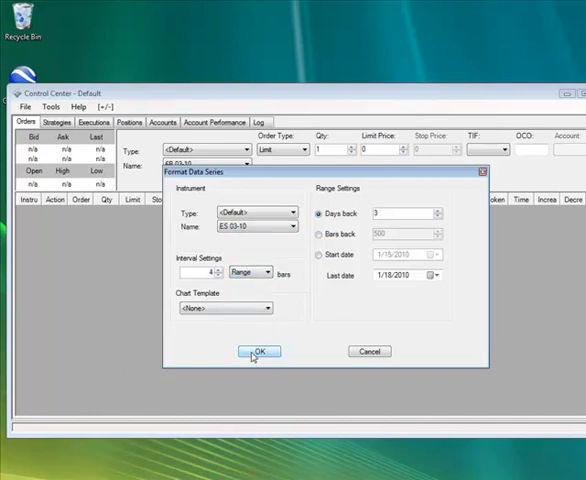
pyautogui.click(260, 351)
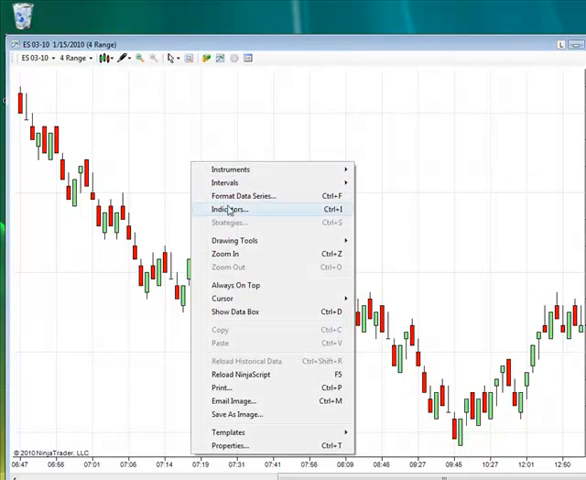
# Step: Add the EOTNCEP indicator from the Indicators dialog and apply it to the ES chart
pyautogui.click(227, 209)
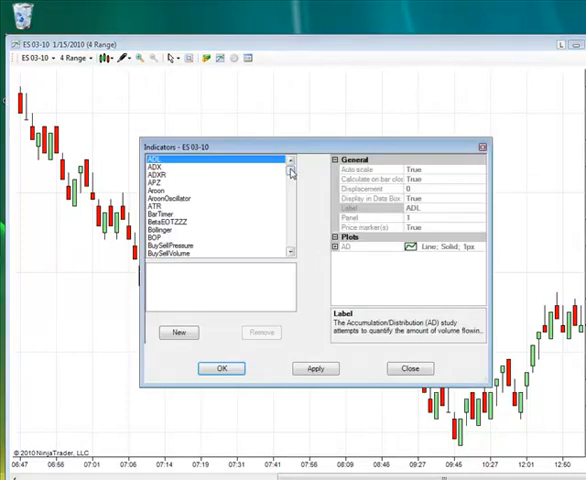
pyautogui.scroll(-3)
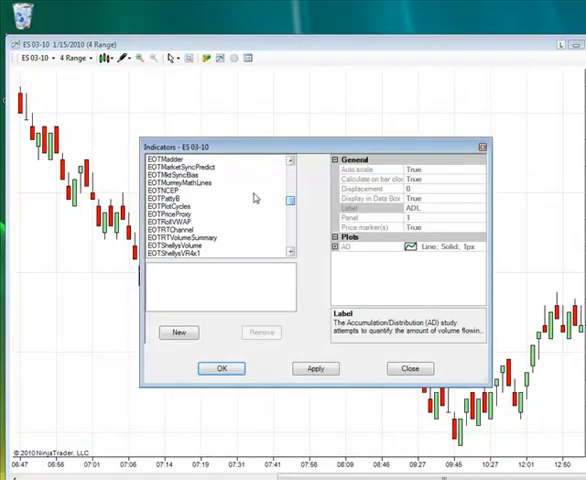
pyautogui.click(185, 189)
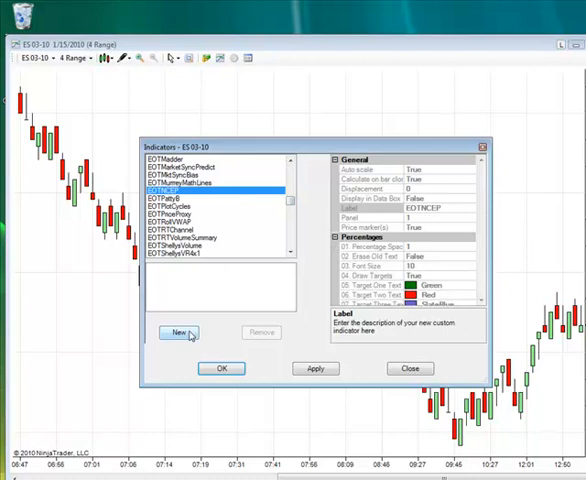
pyautogui.click(176, 332)
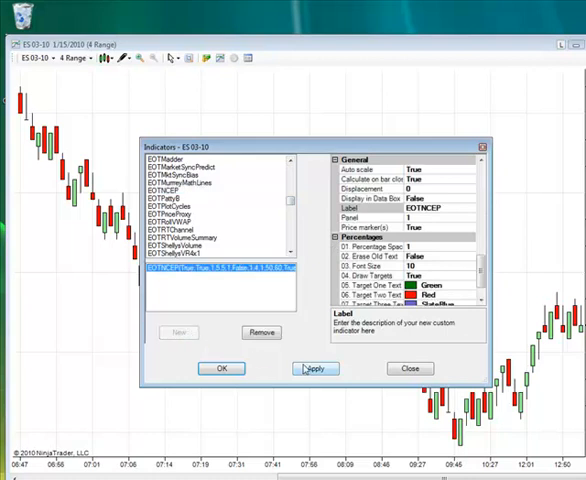
pyautogui.click(314, 368)
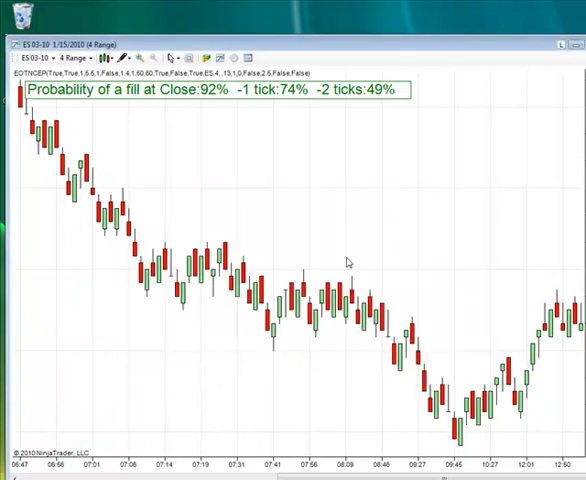
pyautogui.moveTo(28, 107)
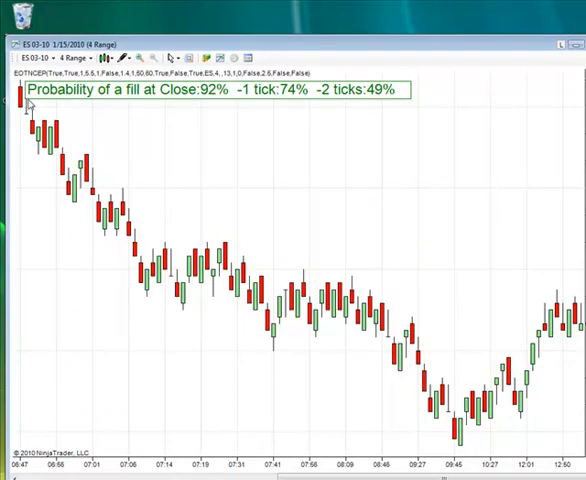
pyautogui.moveTo(88, 105)
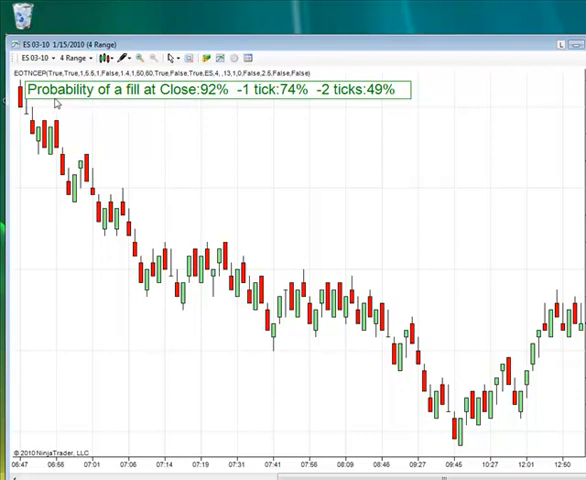
pyautogui.moveTo(415, 86)
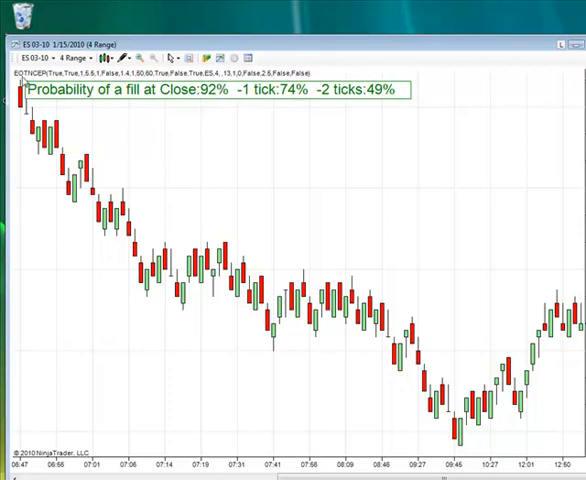
pyautogui.moveTo(223, 104)
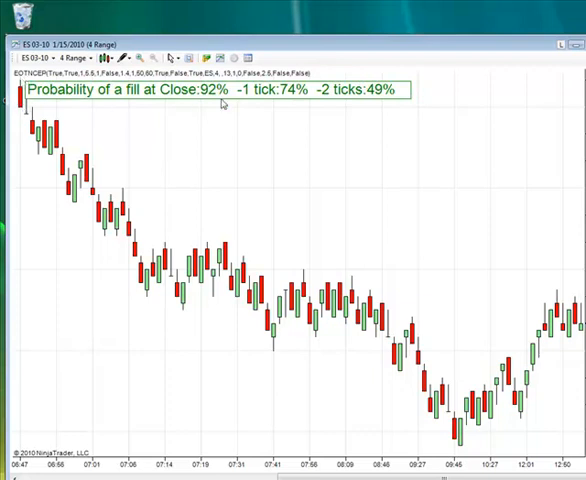
pyautogui.moveTo(378, 273)
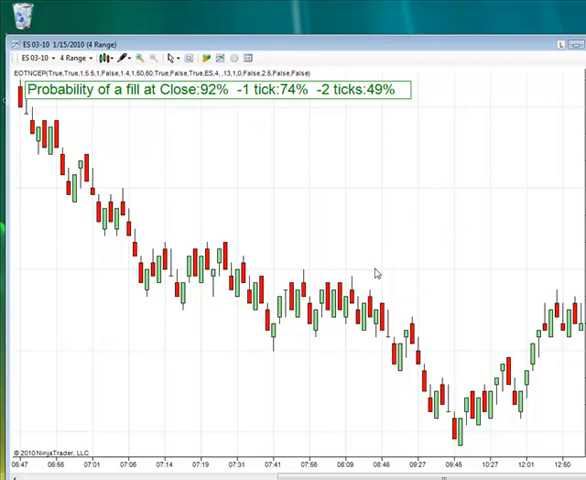
pyautogui.moveTo(434, 273)
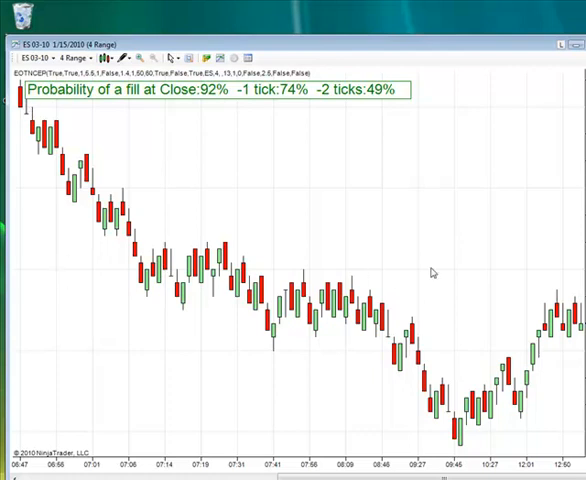
pyautogui.moveTo(176, 331)
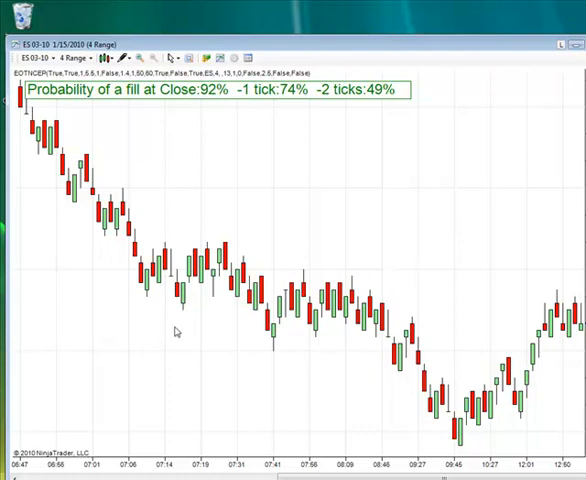
pyautogui.moveTo(176, 305)
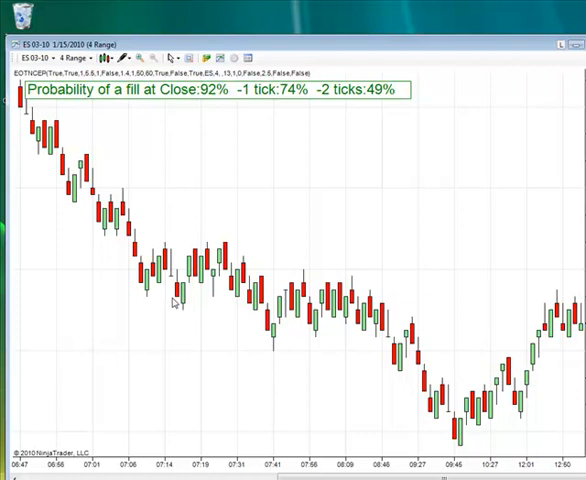
pyautogui.moveTo(112, 283)
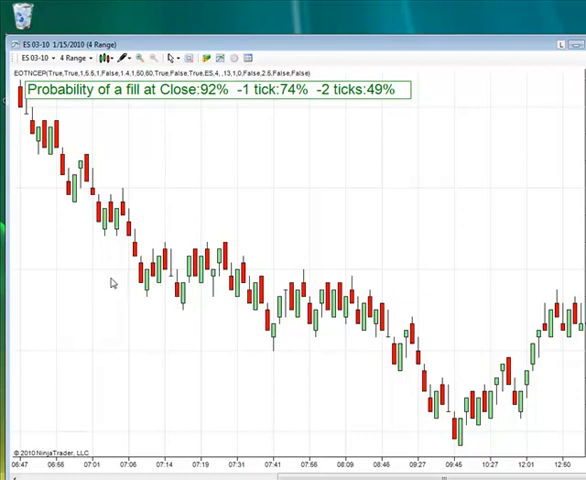